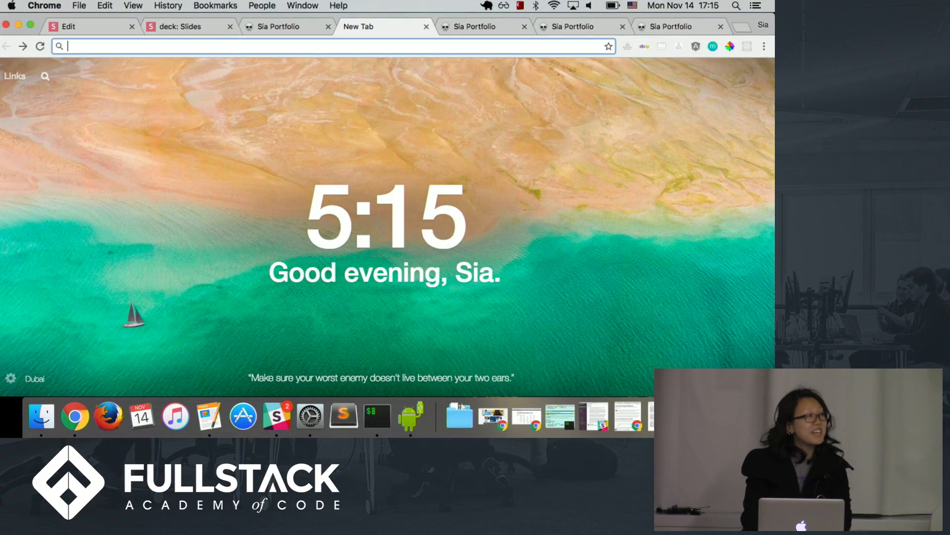
- Load localhost:1337/test_spinning, then move on to the CSS3D periodic table demo page
type("localhost:1337/test_spinning")
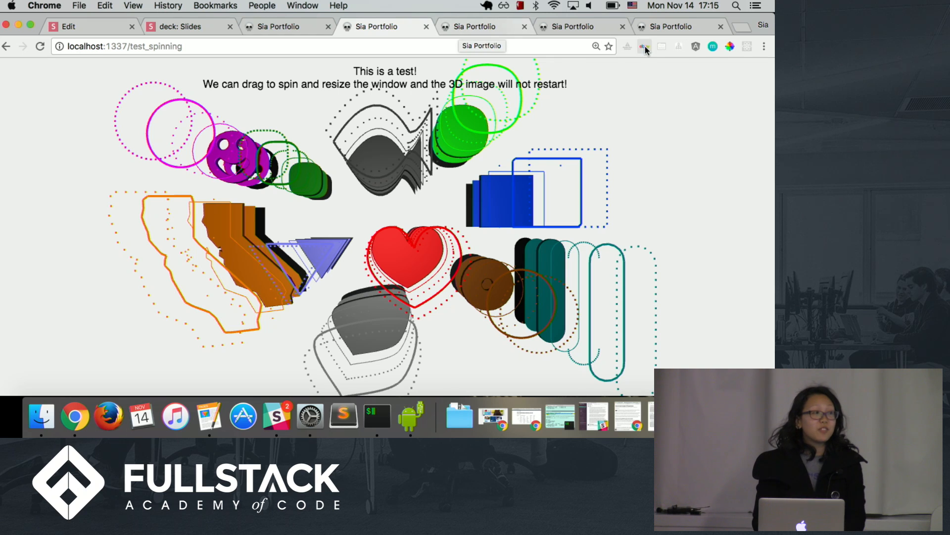
left_click(670, 25)
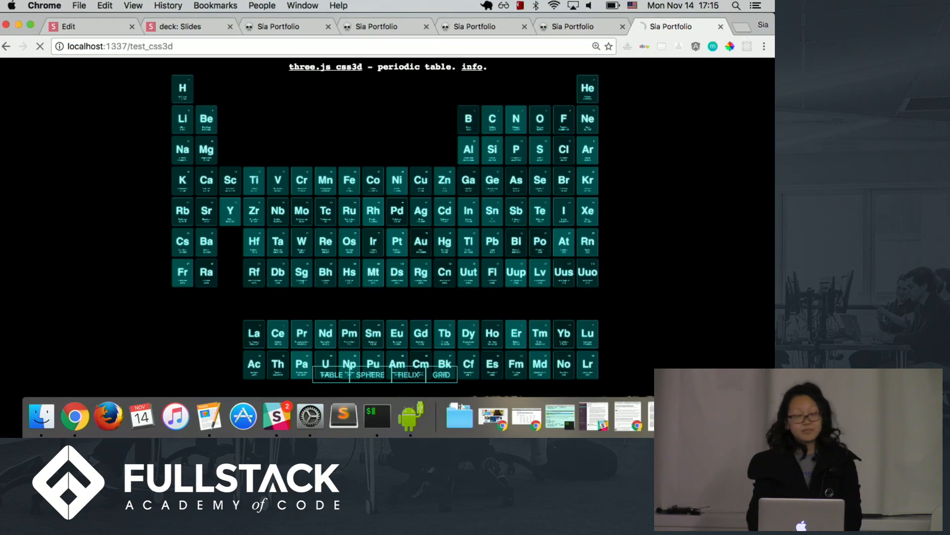
- Let the element tiles animate and settle into the standard TABLE arrangement
left_click(369, 374)
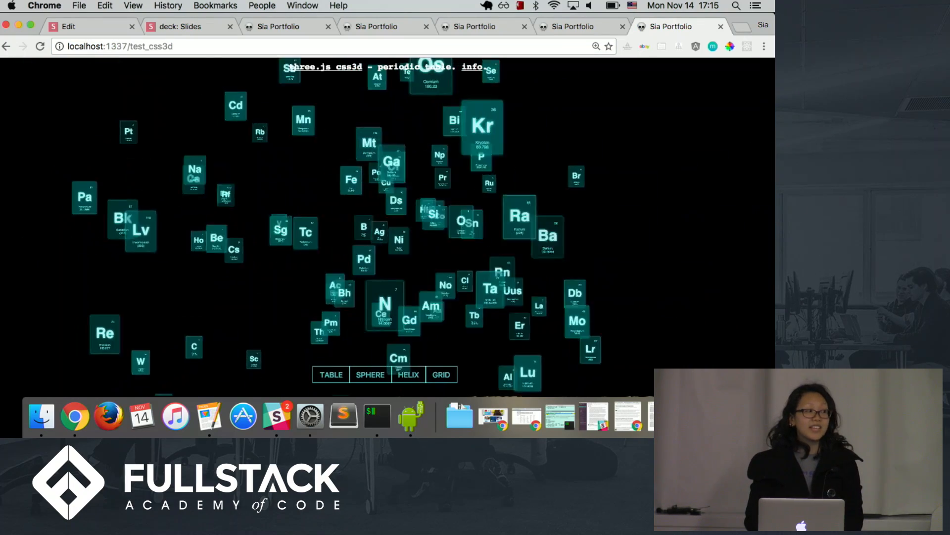
left_click(331, 374)
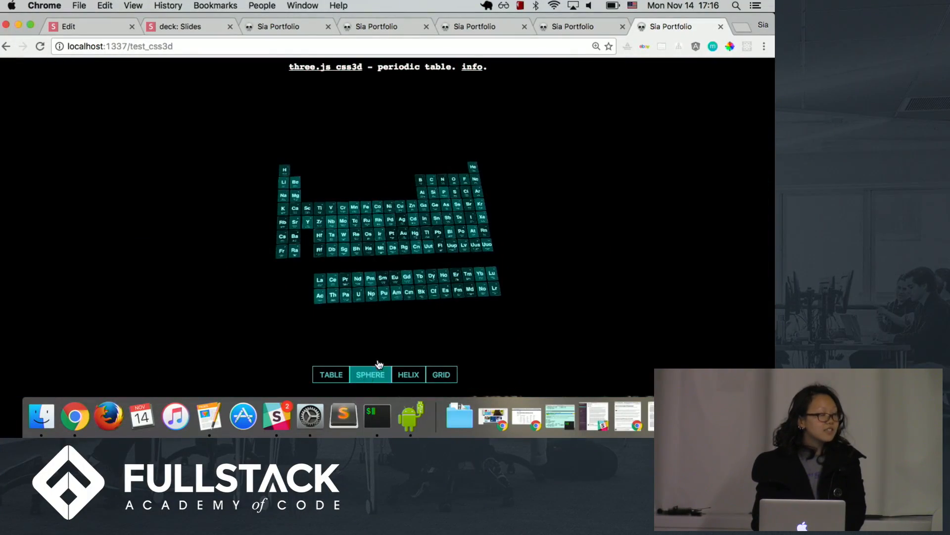
- Rearrange the element tiles into a sphere, then a helix, then the flat grid layout
left_click(369, 374)
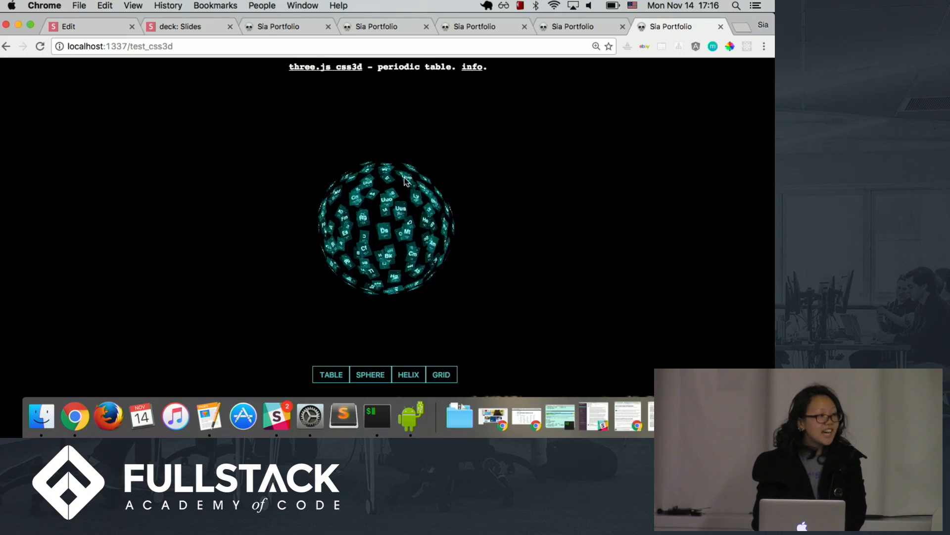
left_click(408, 374)
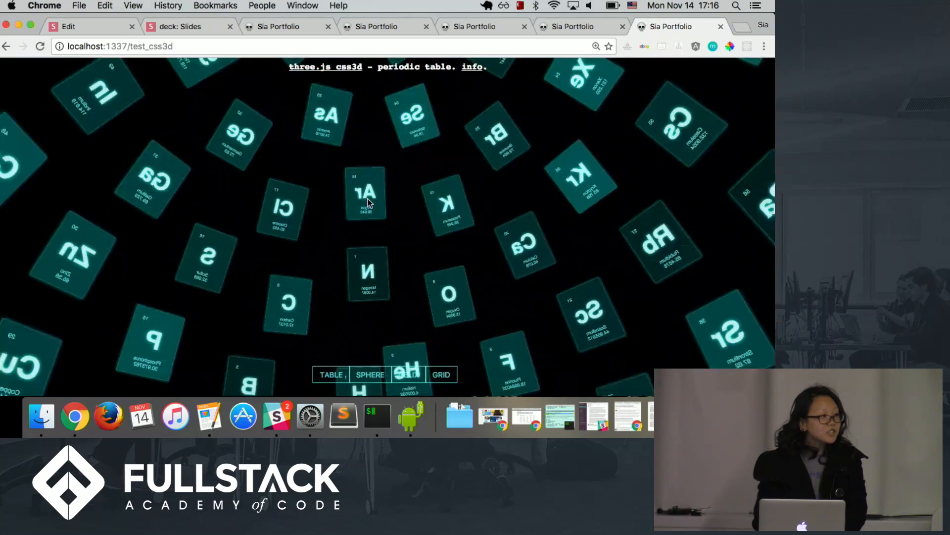
left_click(369, 374)
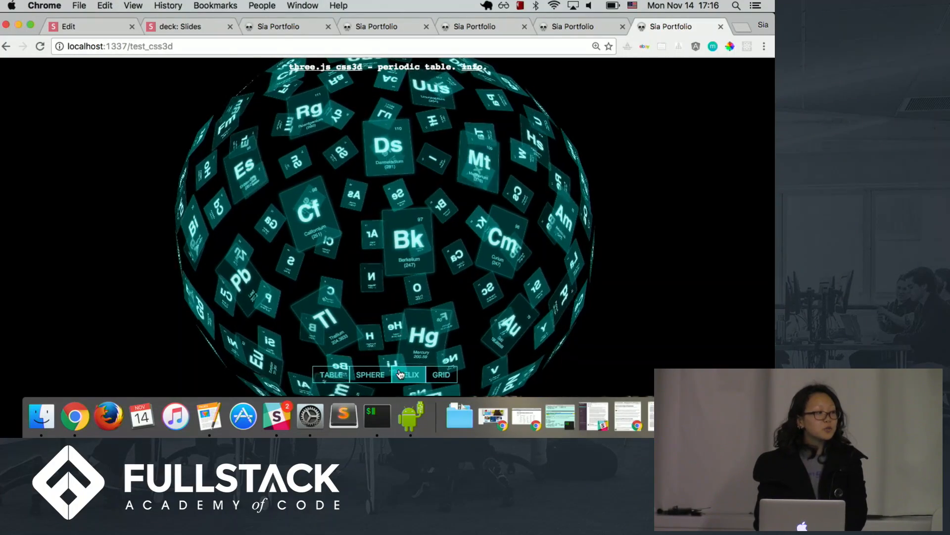
left_click(408, 375)
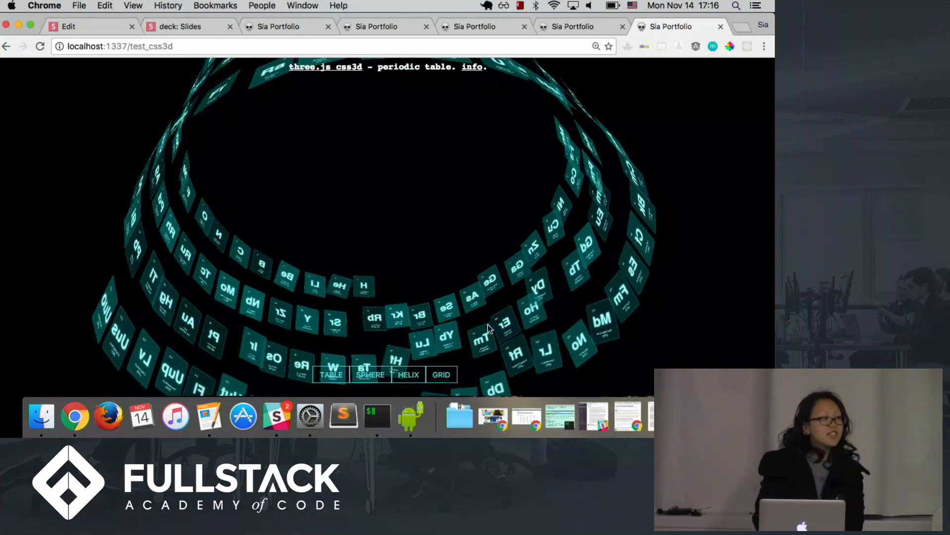
left_click(441, 375)
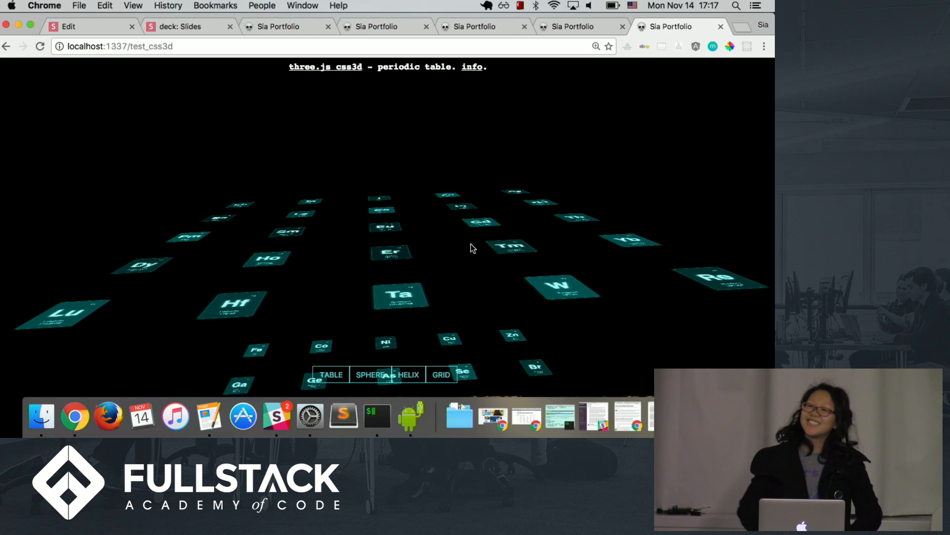
mouse_move(576, 96)
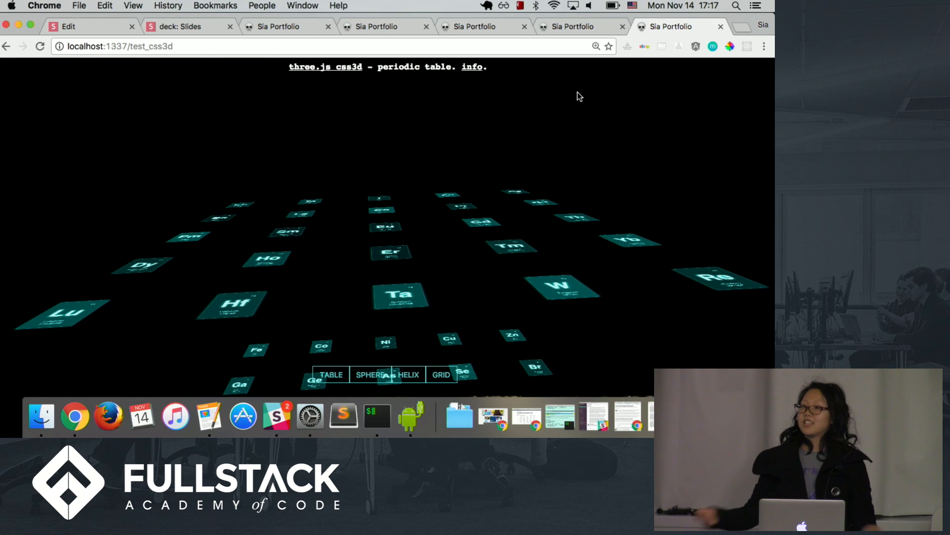